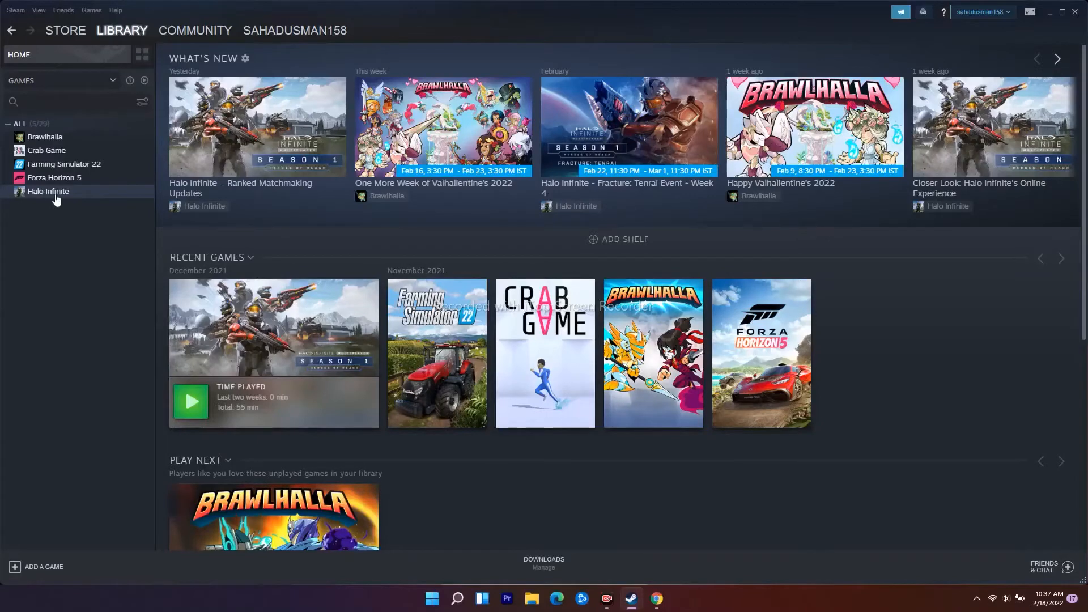
pyautogui.moveTo(46, 151)
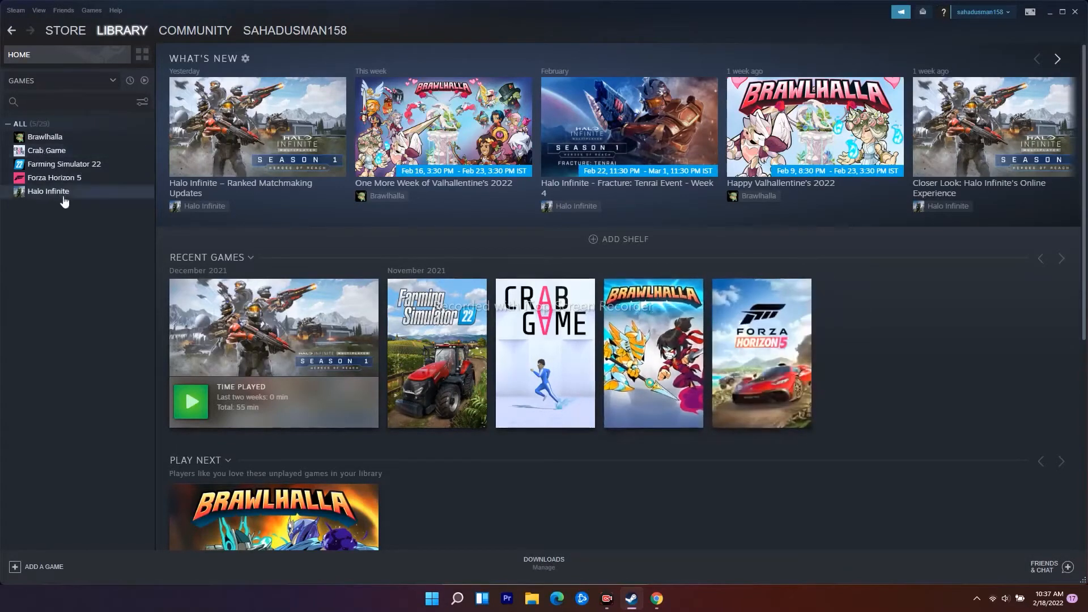
# - Select Crab Game in the Library sidebar to show its game page
pyautogui.click(48, 149)
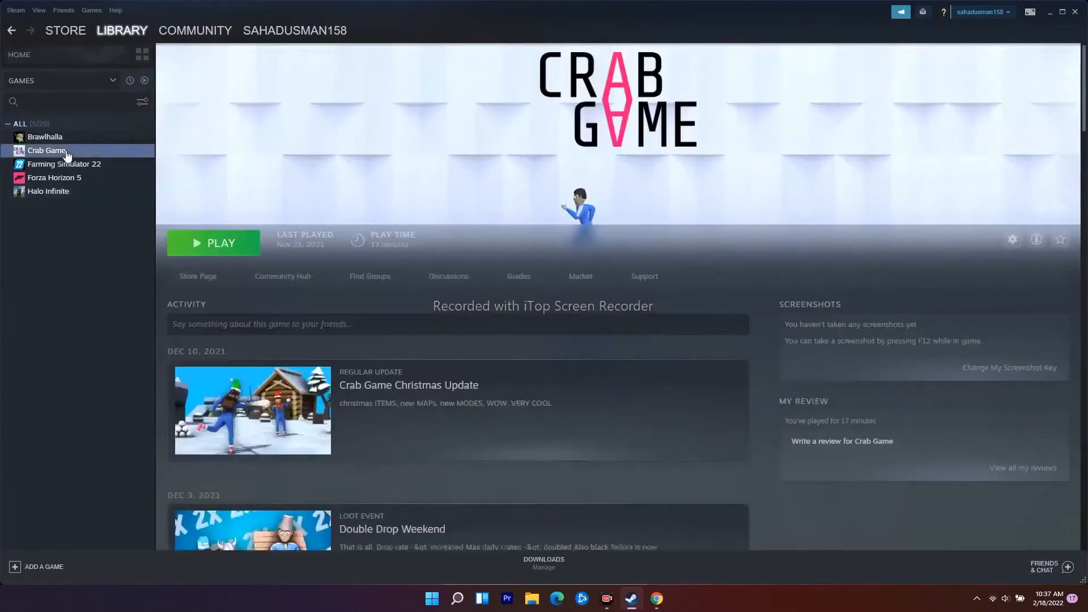
# - Run Verify integrity of game files from Crab Game's Local Files properties and dismiss the validation report
pyautogui.rightClick(46, 149)
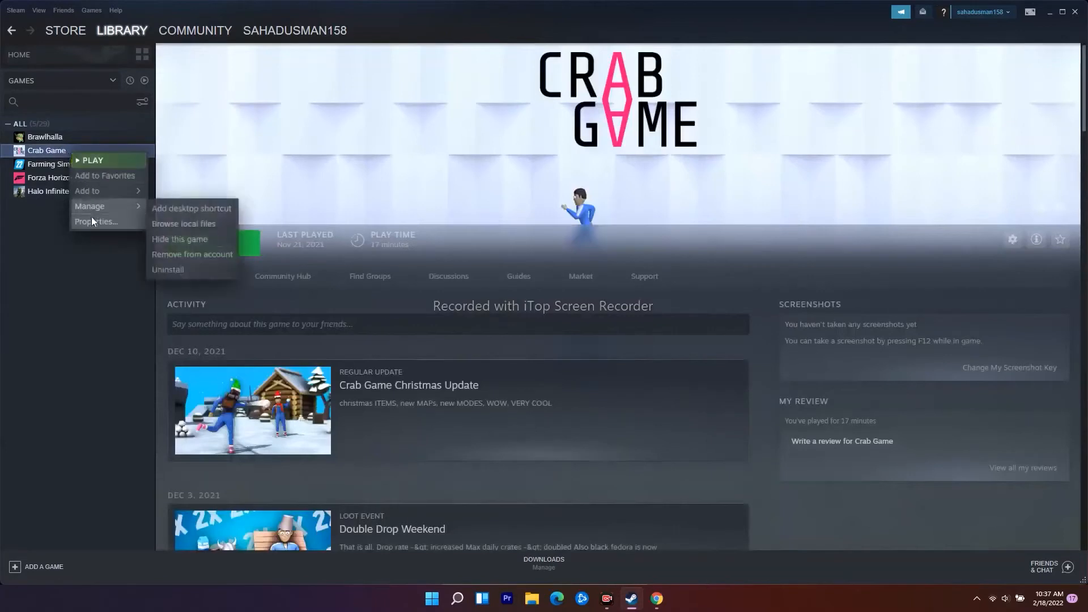
pyautogui.click(98, 221)
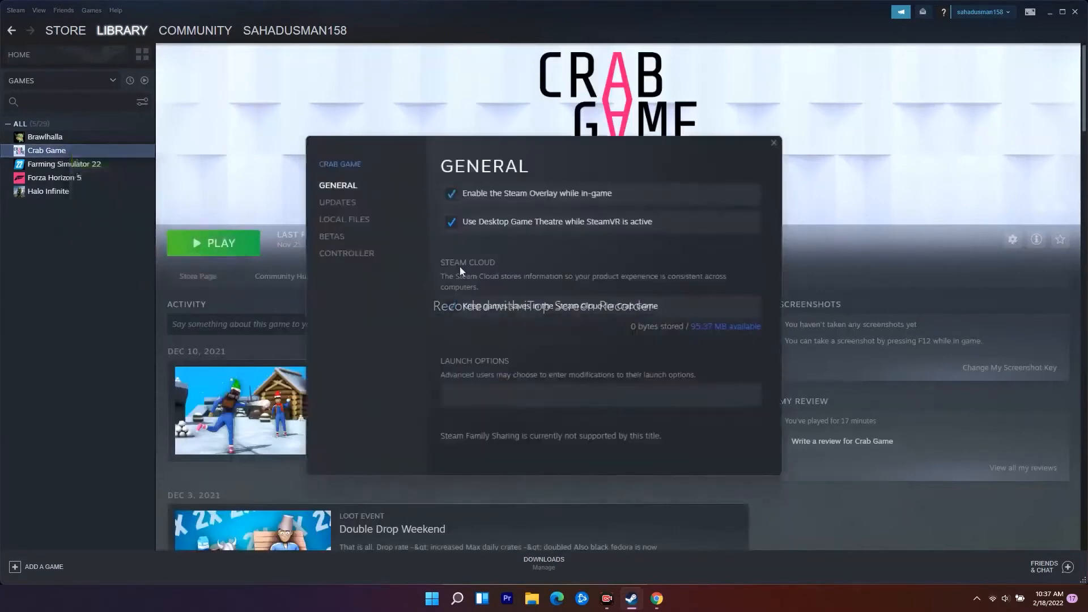
pyautogui.click(343, 219)
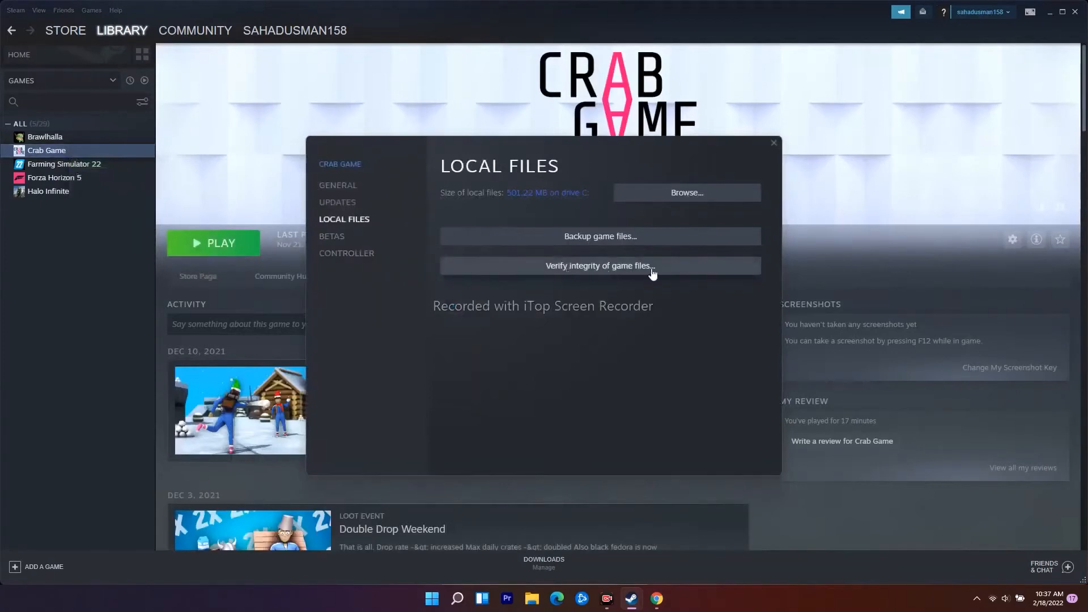
pyautogui.click(600, 265)
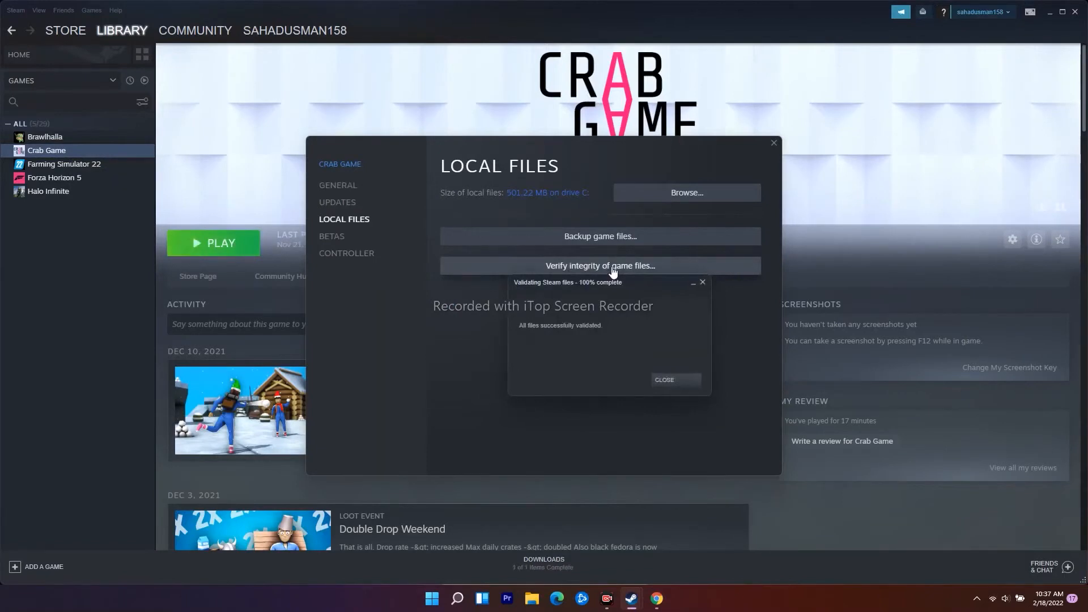
pyautogui.moveTo(679, 290)
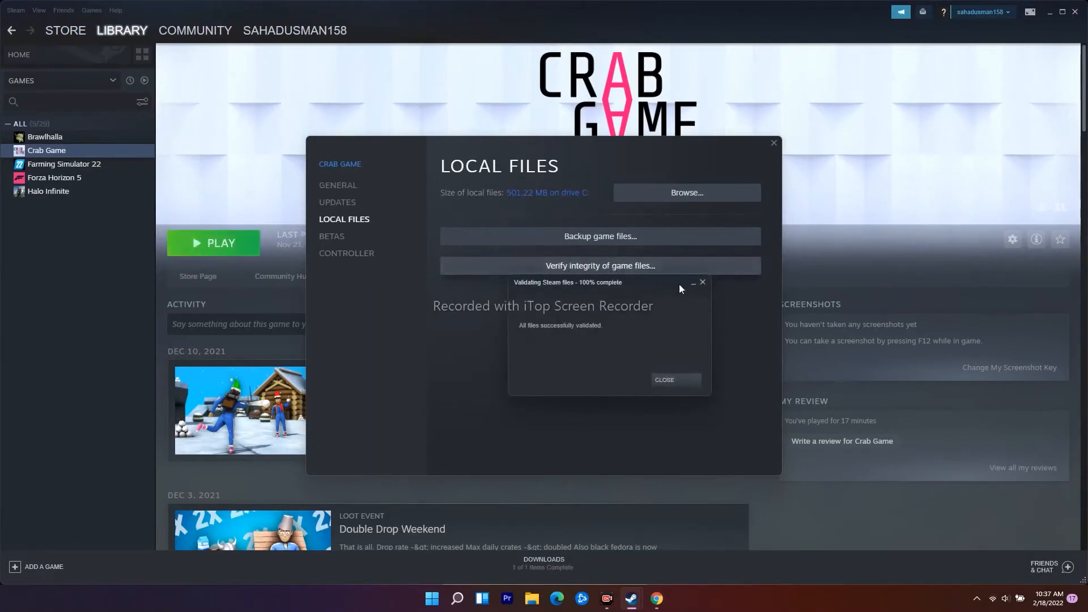
pyautogui.click(663, 382)
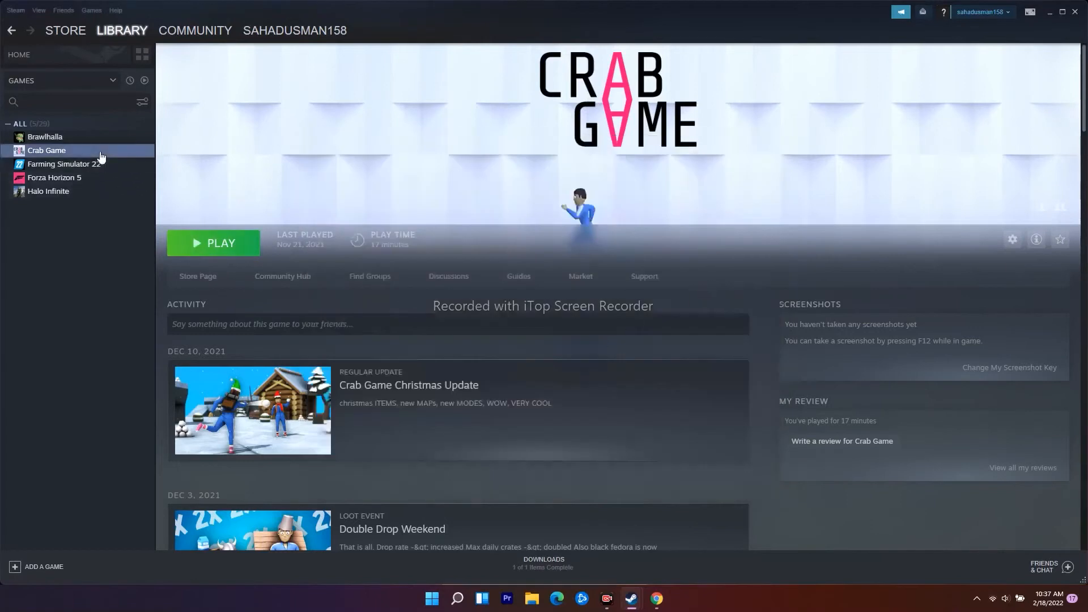
# - Enter "-full screen" in Crab Game's Launch Options under General and close the properties
pyautogui.click(1012, 239)
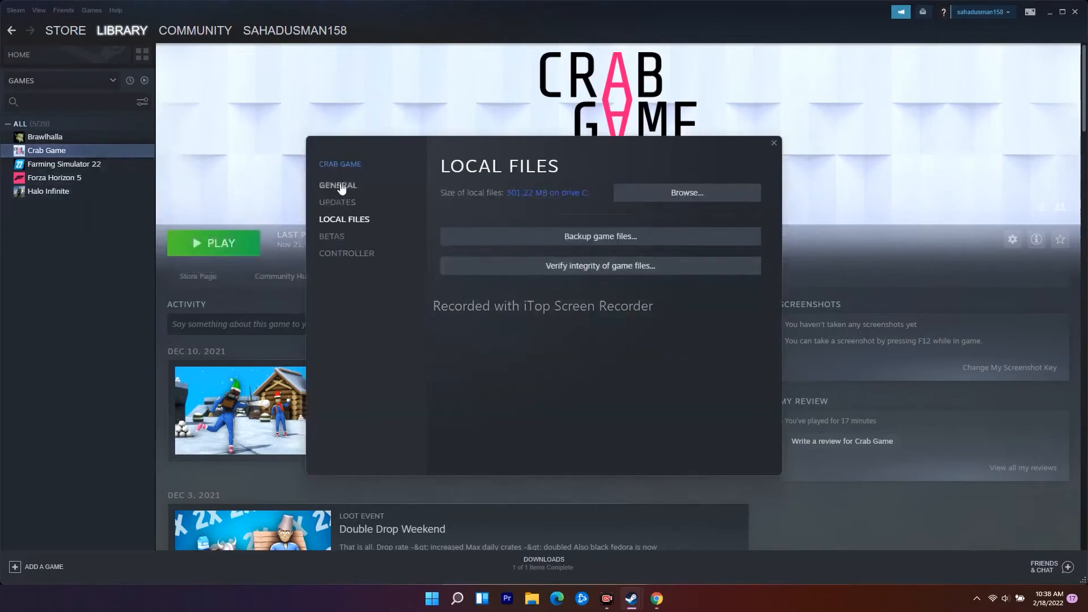
pyautogui.click(338, 185)
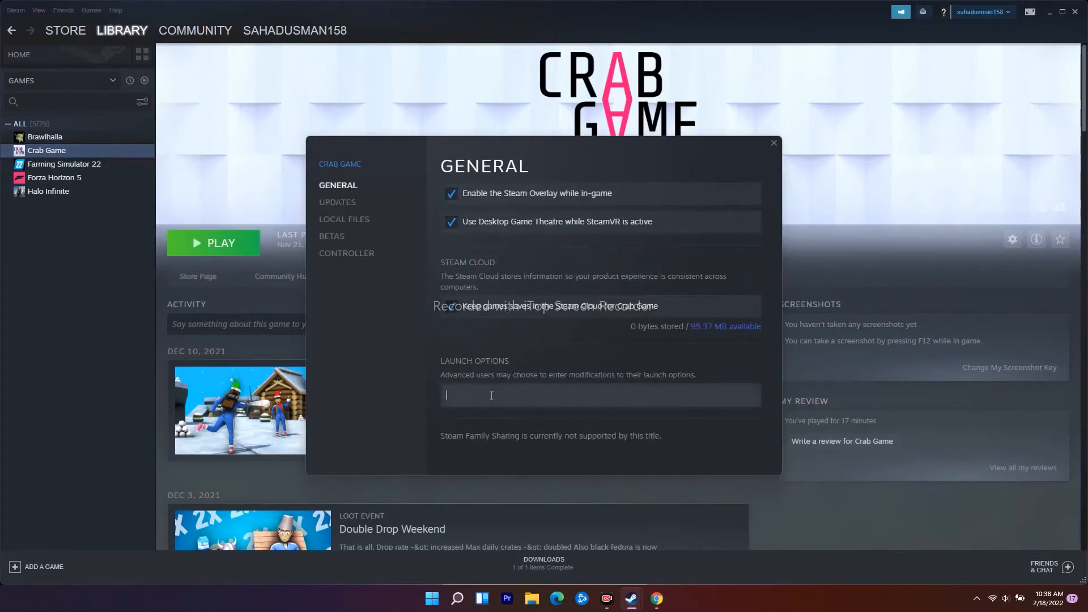
pyautogui.write('-full')
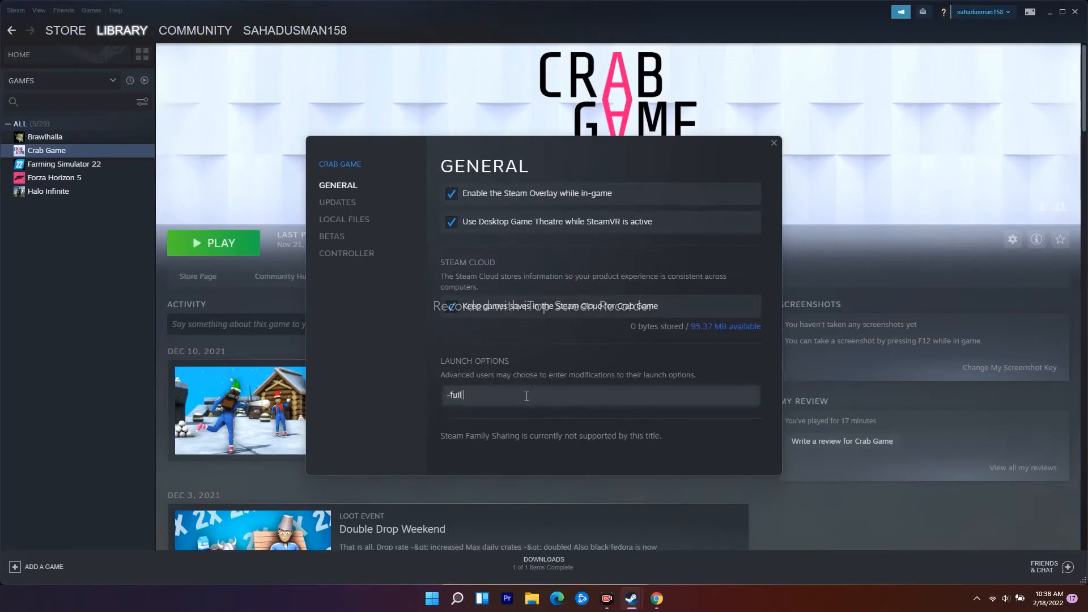
pyautogui.write('screen')
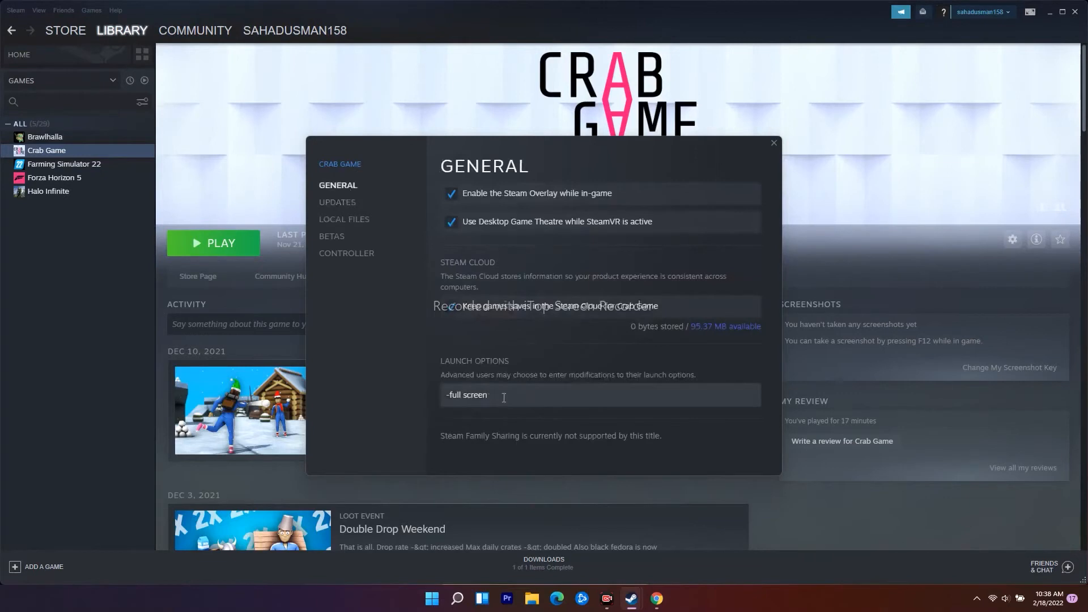
pyautogui.click(772, 143)
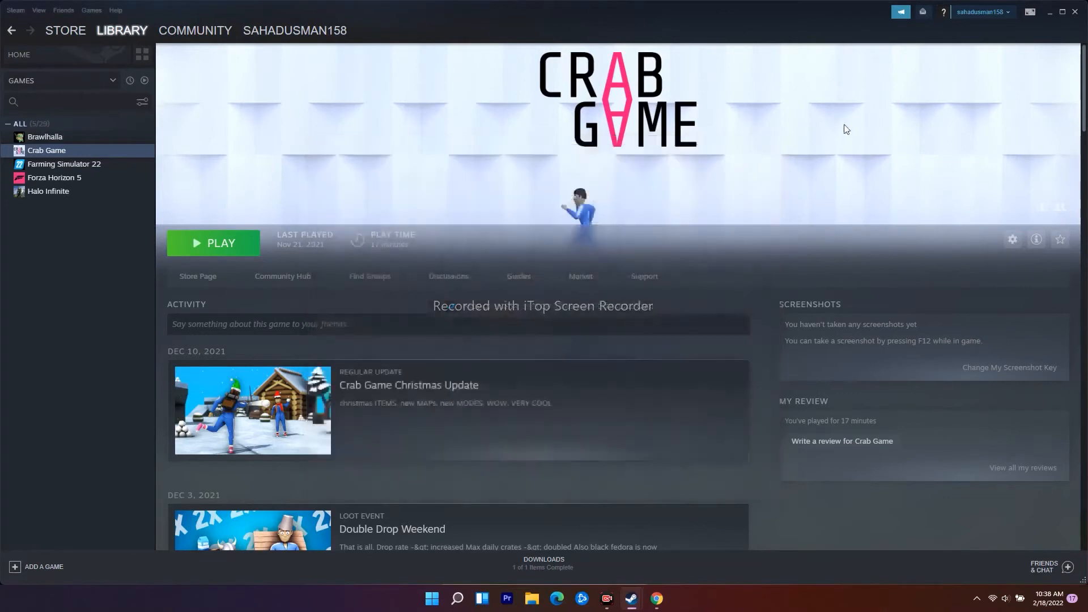
# - Browse Crab Game's local files from its properties to show the install folder in File Explorer
pyautogui.rightClick(47, 151)
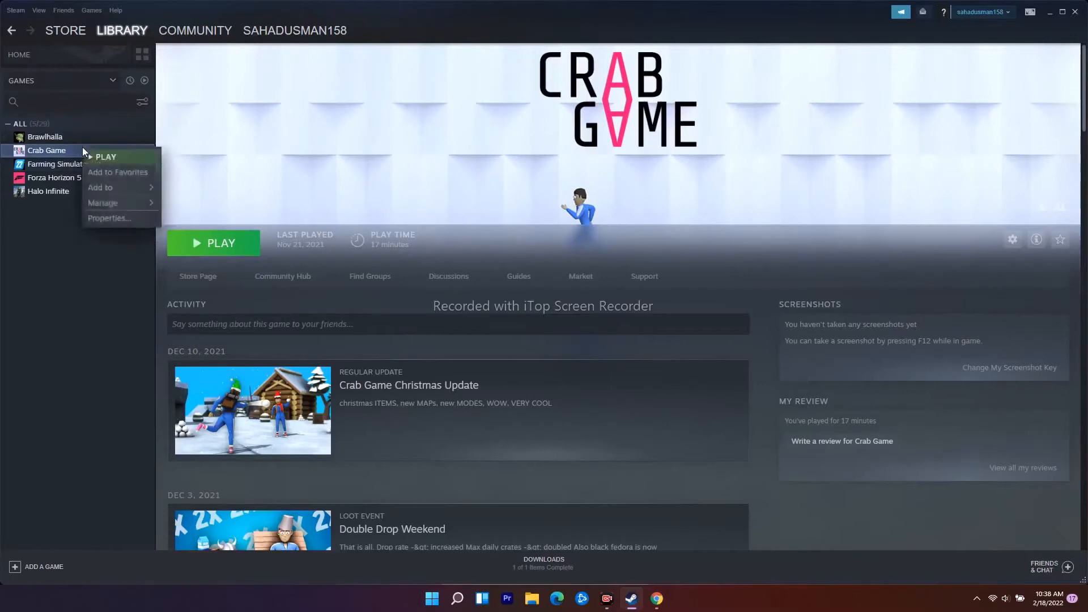
pyautogui.click(109, 217)
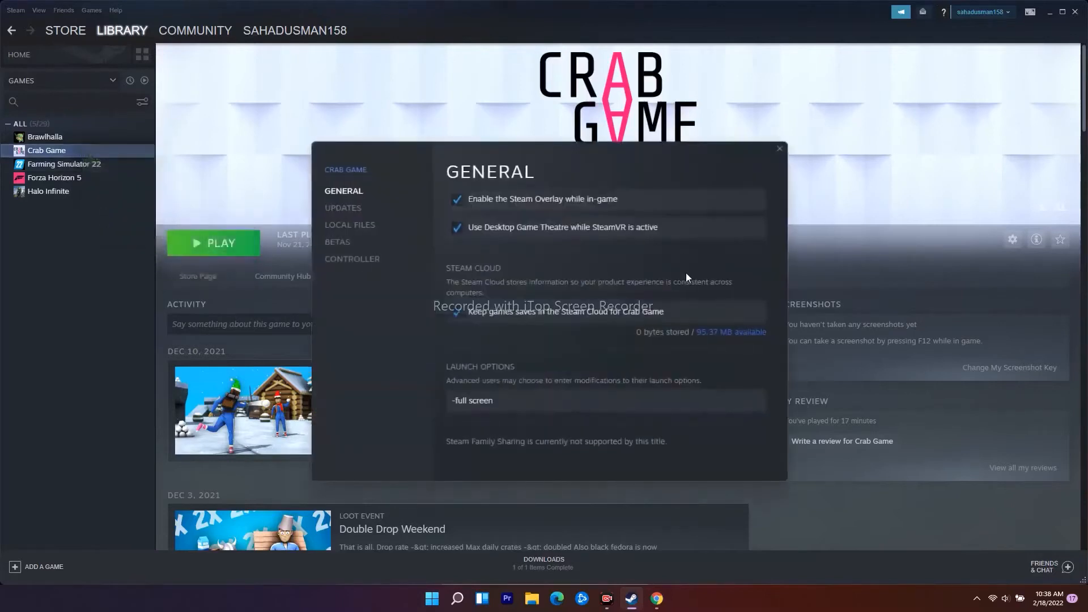
pyautogui.moveTo(372, 224)
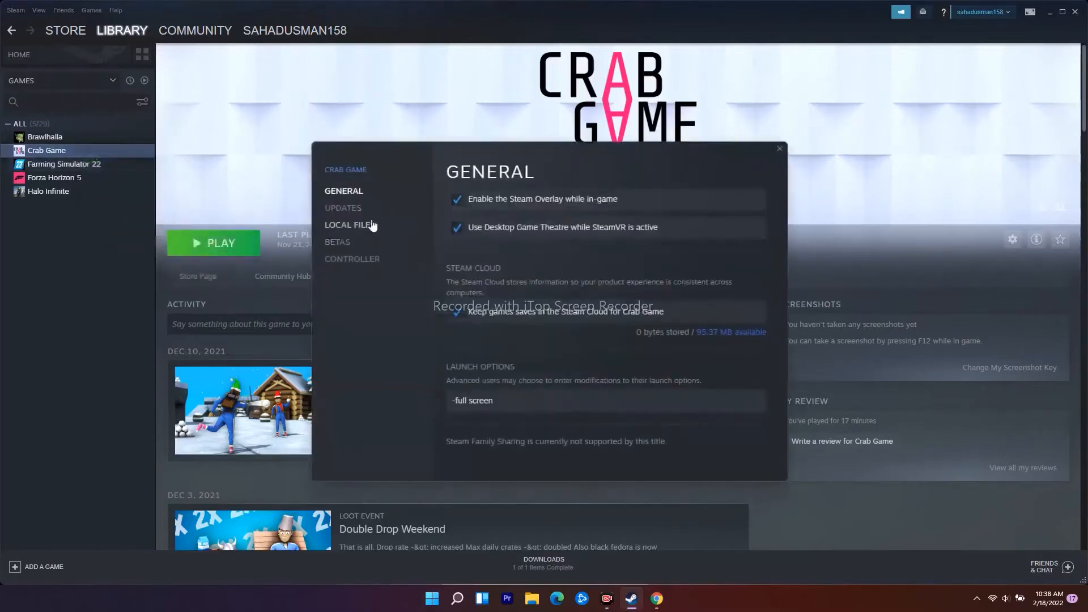
pyautogui.click(351, 224)
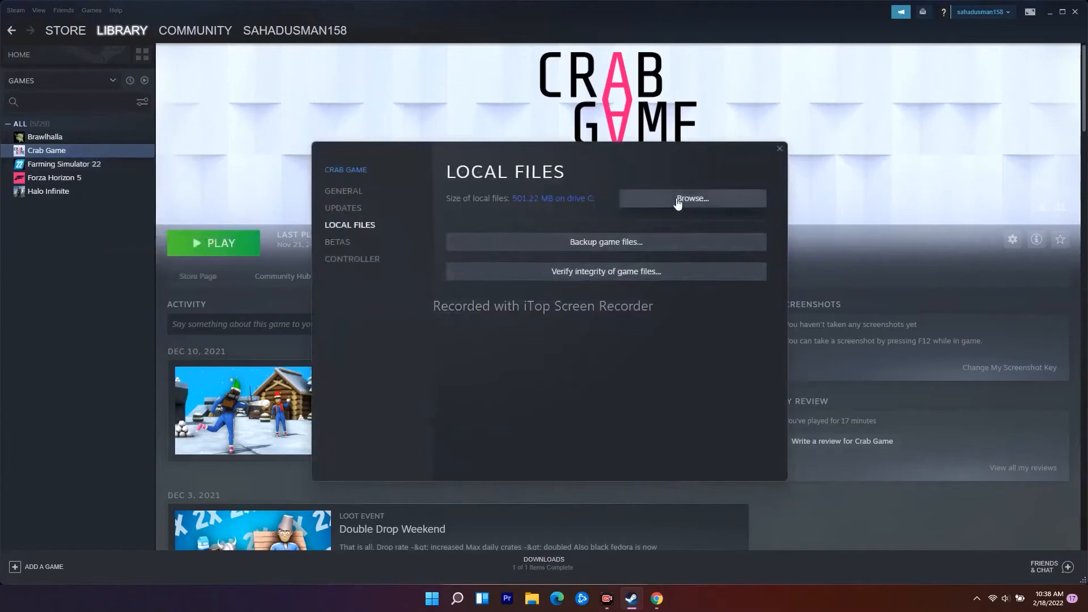
pyautogui.click(691, 199)
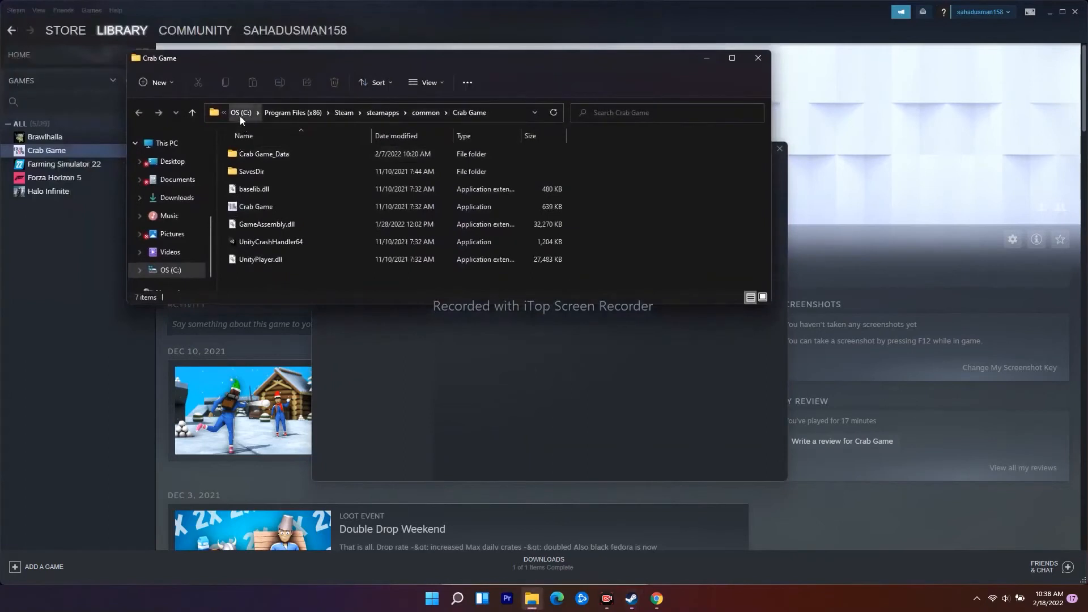
pyautogui.moveTo(343, 112)
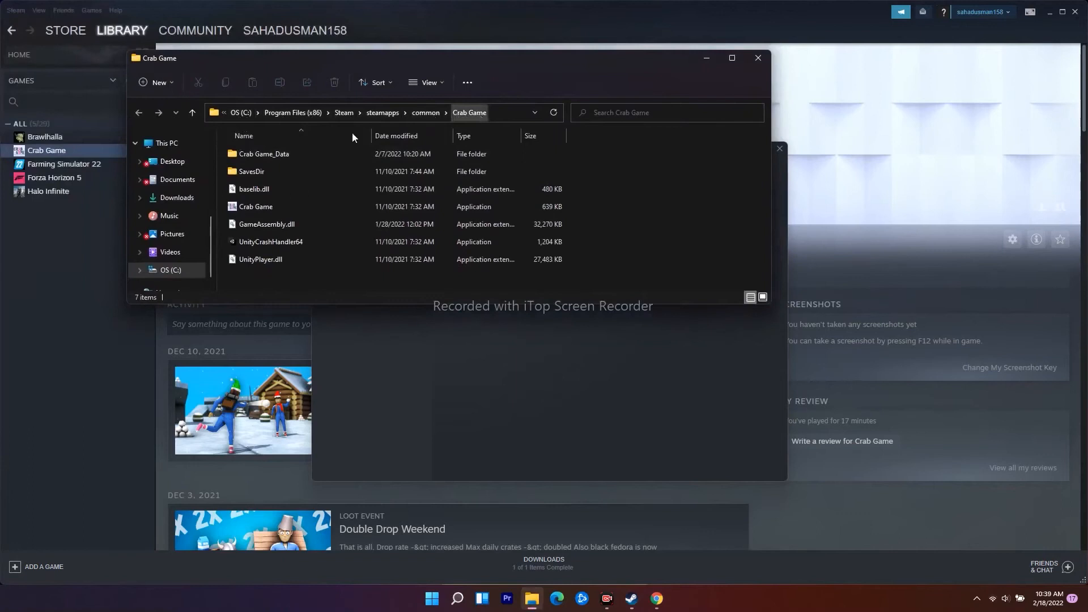
# - Look inside Crab Game_Data and SavesDir, return to the main folder and select the Crab Game application
pyautogui.click(255, 207)
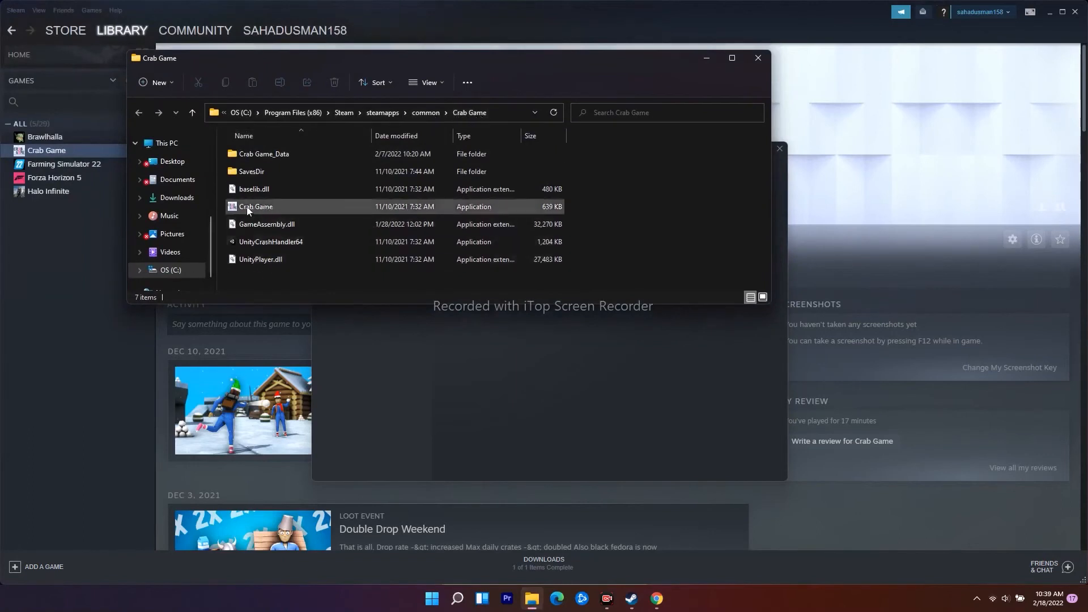
pyautogui.moveTo(255, 207)
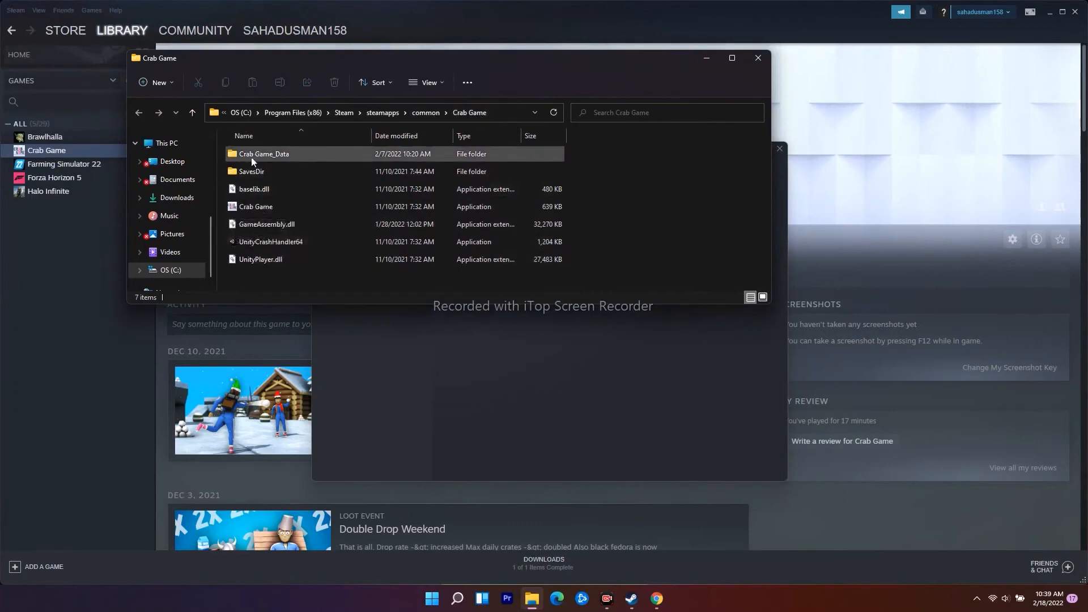
pyautogui.doubleClick(264, 153)
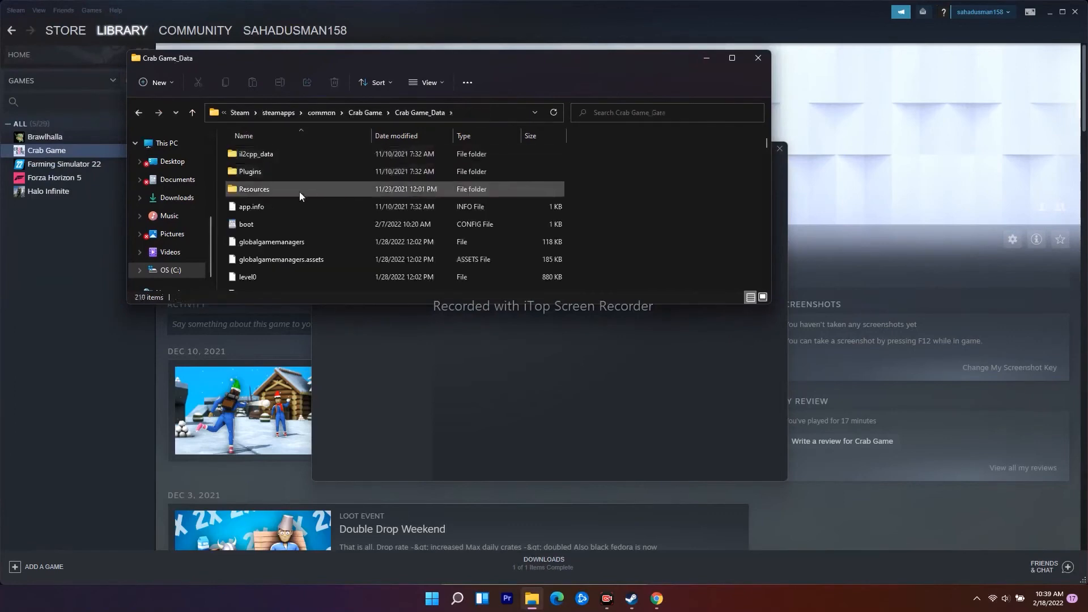
pyautogui.scroll(-3)
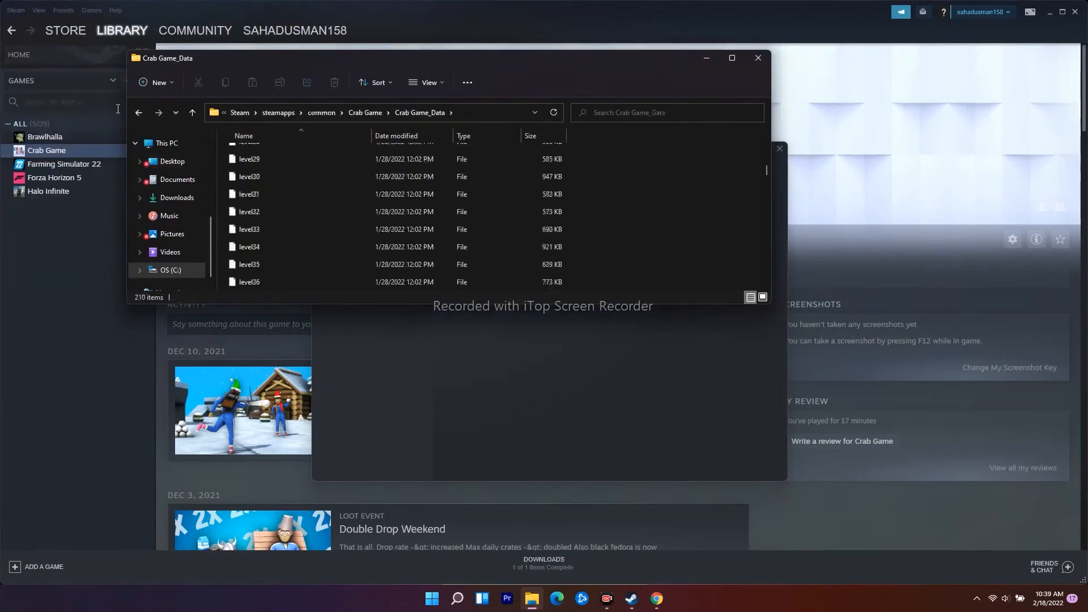
pyautogui.click(138, 112)
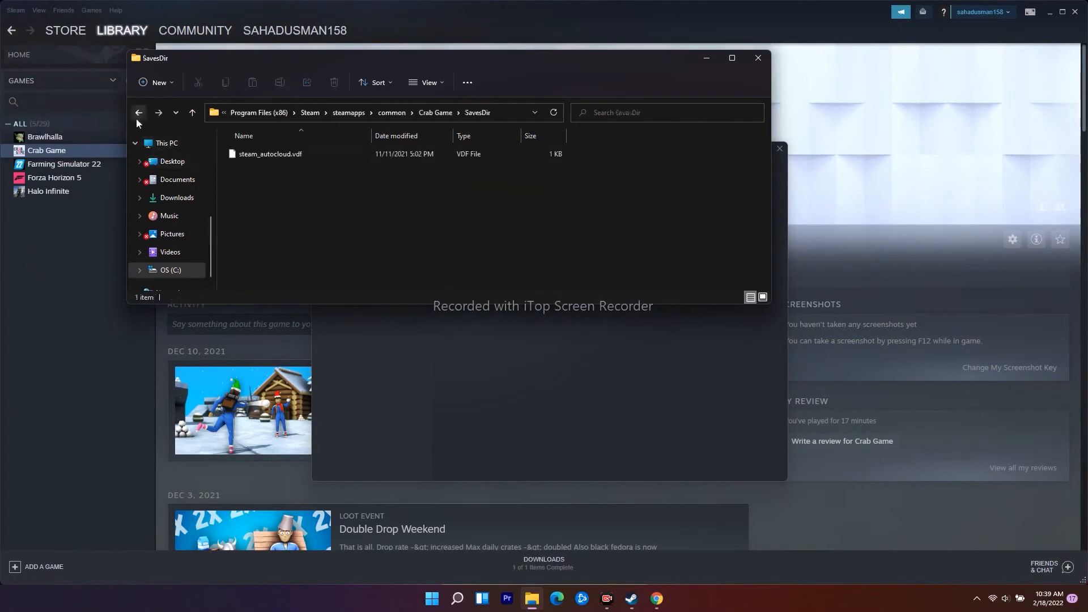
pyautogui.click(138, 112)
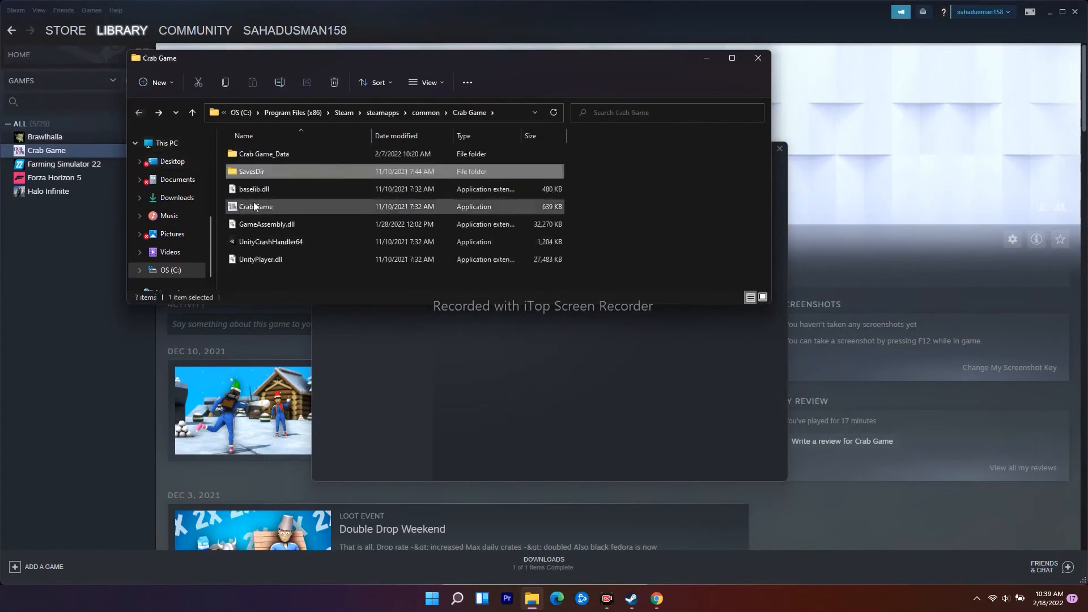
pyautogui.click(256, 207)
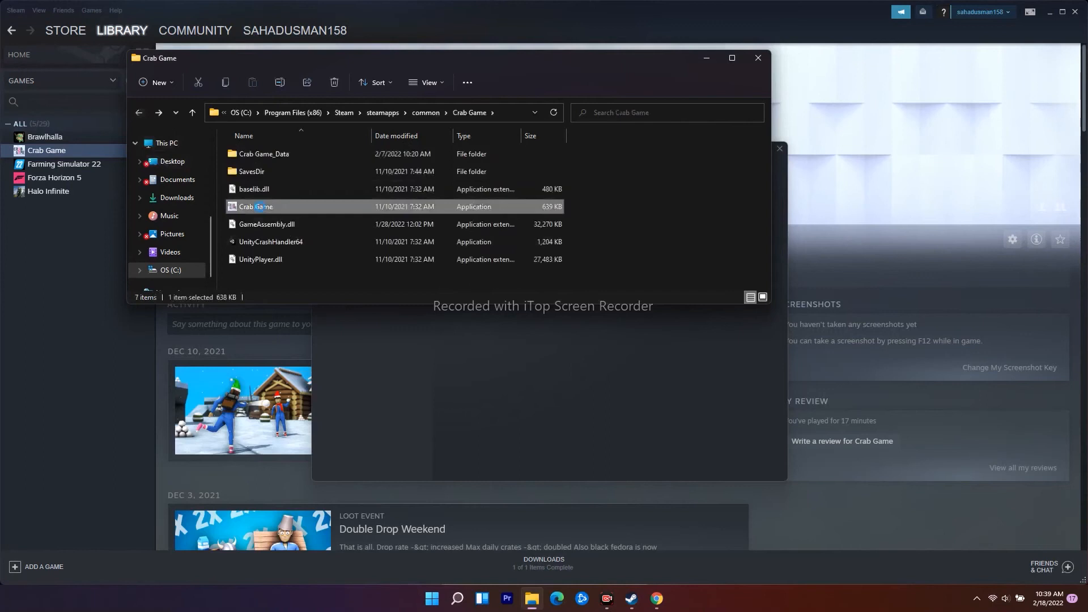
# - Show the Compatibility settings in Crab Game.exe's Properties
pyautogui.rightClick(255, 207)
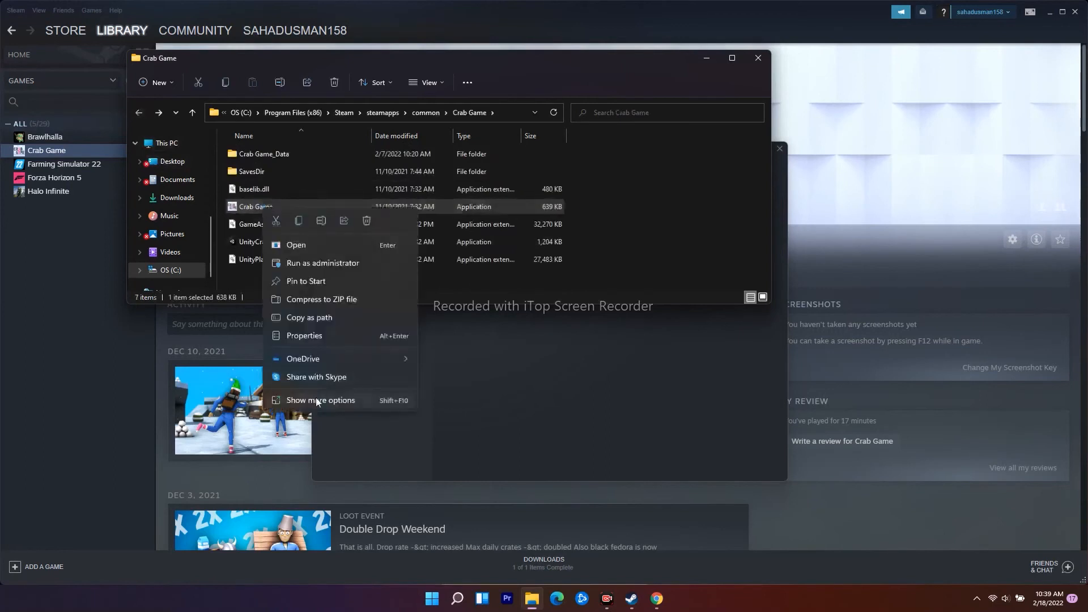
pyautogui.click(304, 336)
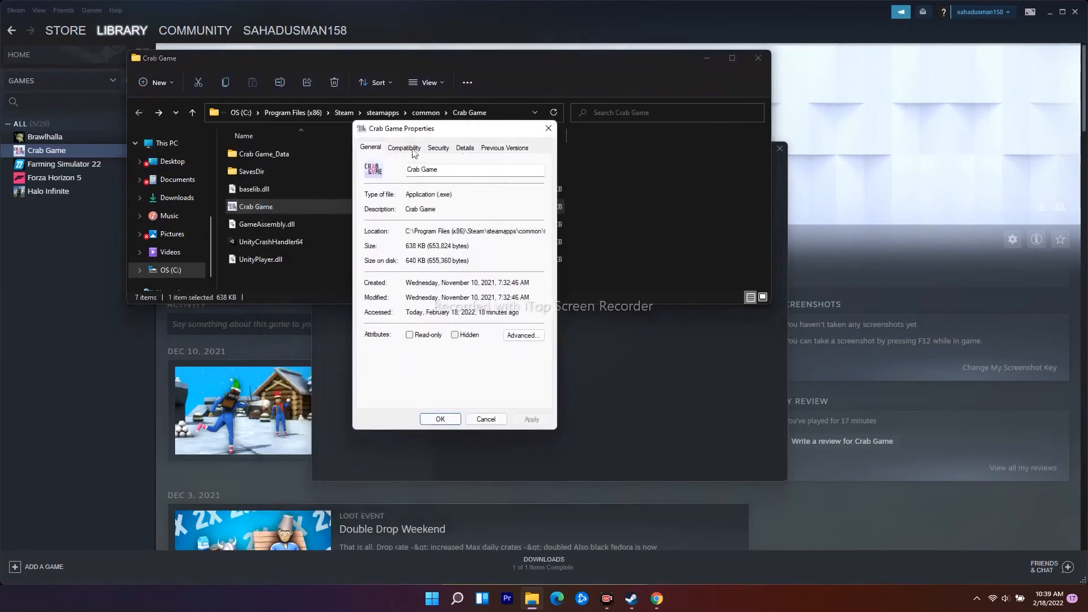
pyautogui.click(403, 148)
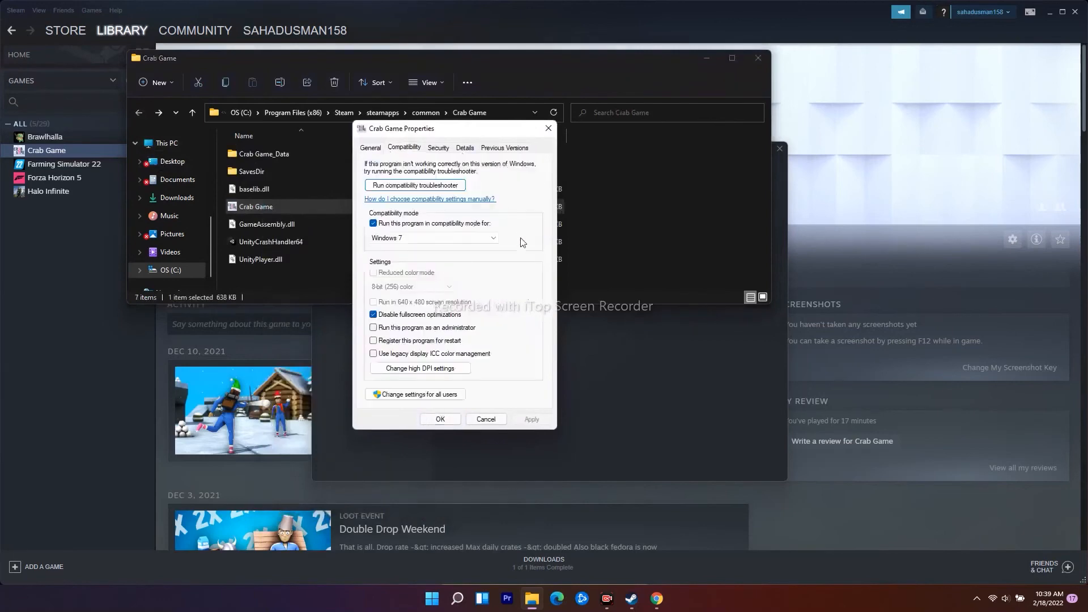